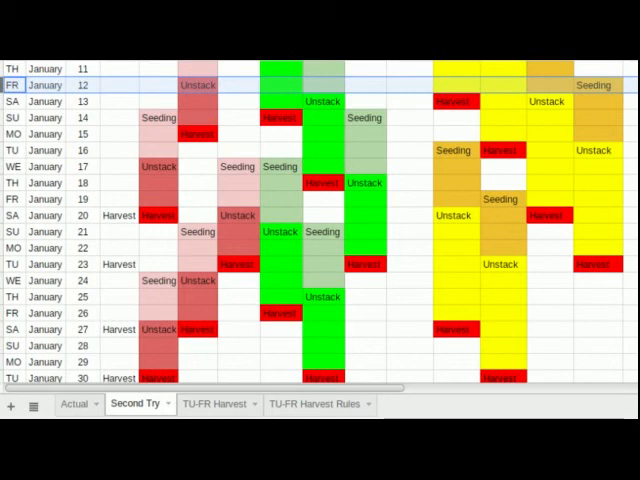
{"action": "mouse_move", "coordinate": [128, 148]}
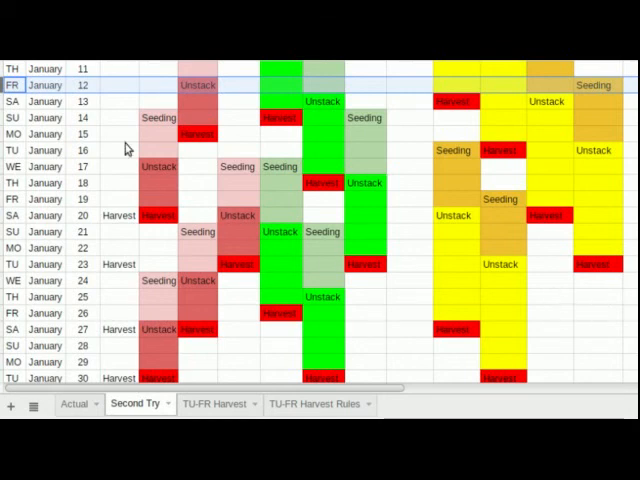
{"action": "mouse_move", "coordinate": [76, 84]}
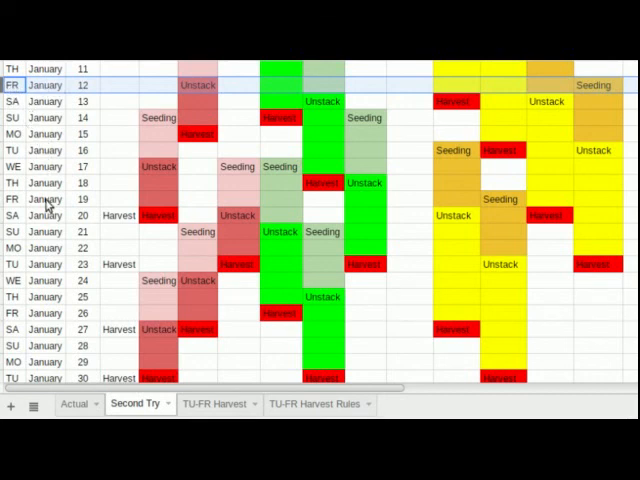
{"action": "mouse_move", "coordinate": [40, 246]}
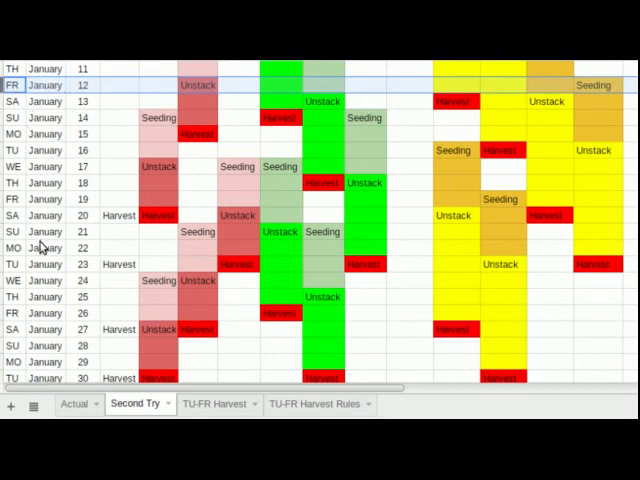
{"action": "mouse_move", "coordinate": [190, 160]}
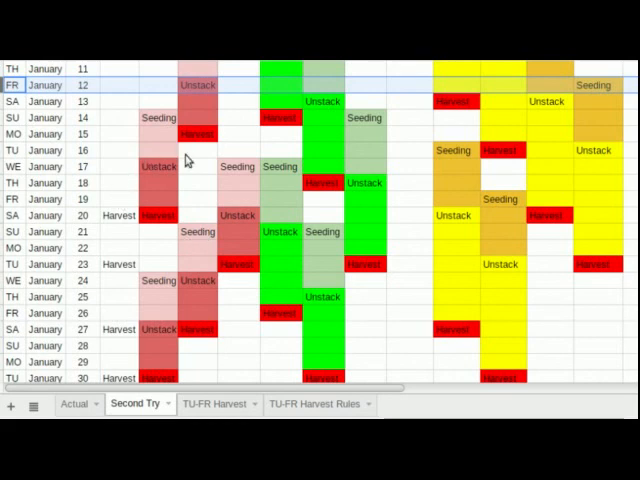
{"action": "mouse_move", "coordinate": [288, 210]}
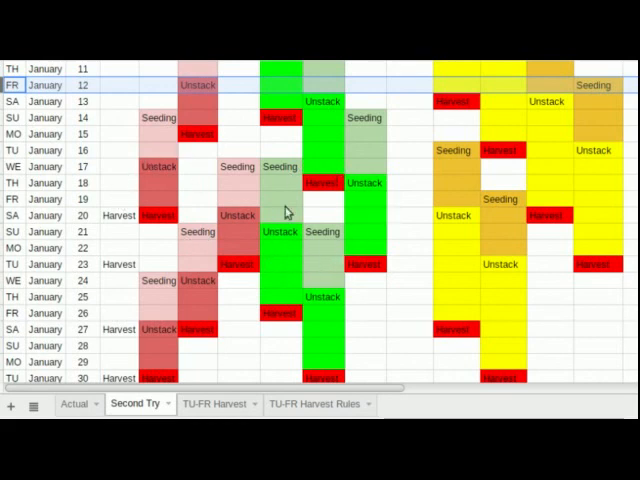
{"action": "mouse_move", "coordinate": [492, 248]}
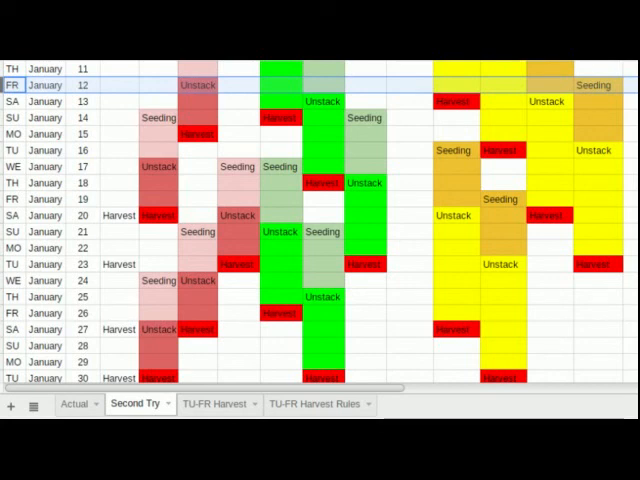
{"action": "mouse_move", "coordinate": [230, 180]}
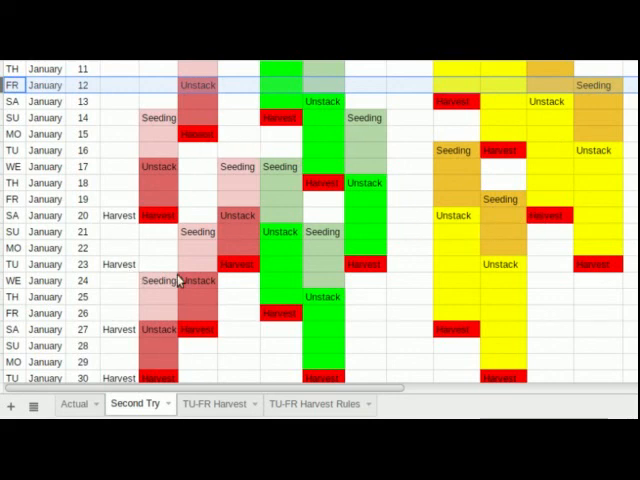
{"action": "mouse_move", "coordinate": [290, 336]}
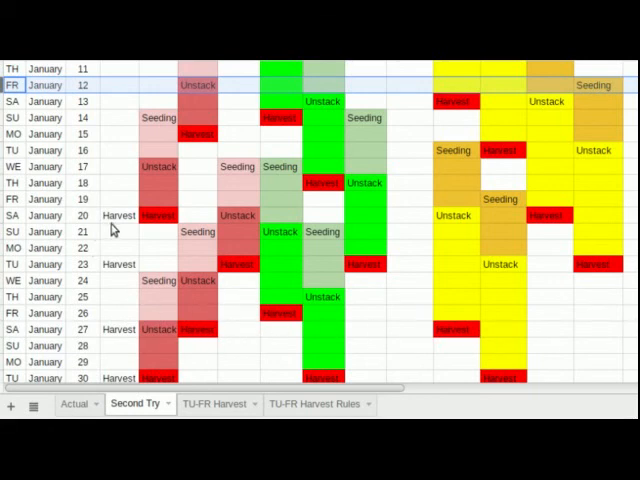
{"action": "mouse_move", "coordinate": [348, 308]}
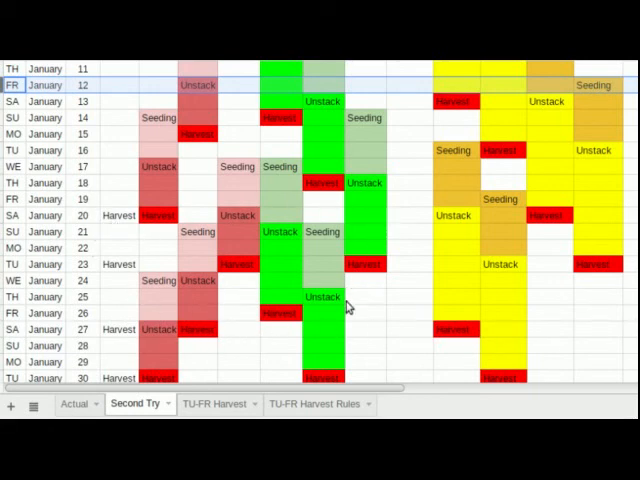
{"action": "mouse_move", "coordinate": [368, 374]}
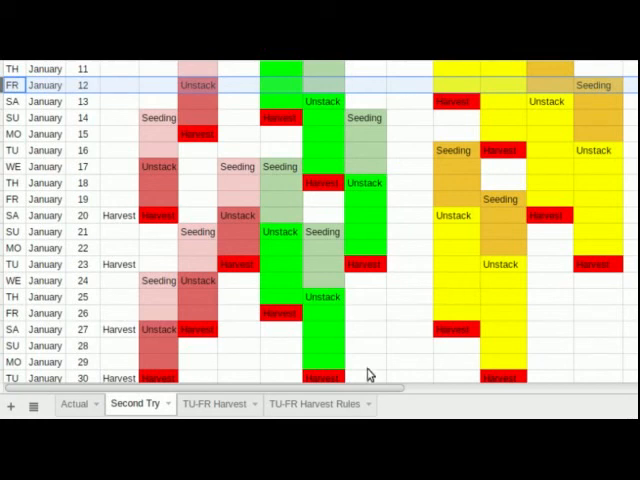
{"action": "mouse_move", "coordinate": [220, 404]}
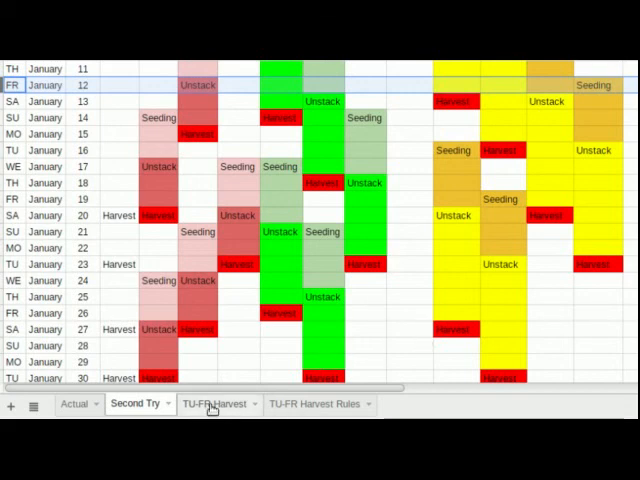
- Navigate through the TU-FR Harvest sheet to the TU-FR Harvest Rules sheet
{"action": "left_click", "coordinate": [212, 404]}
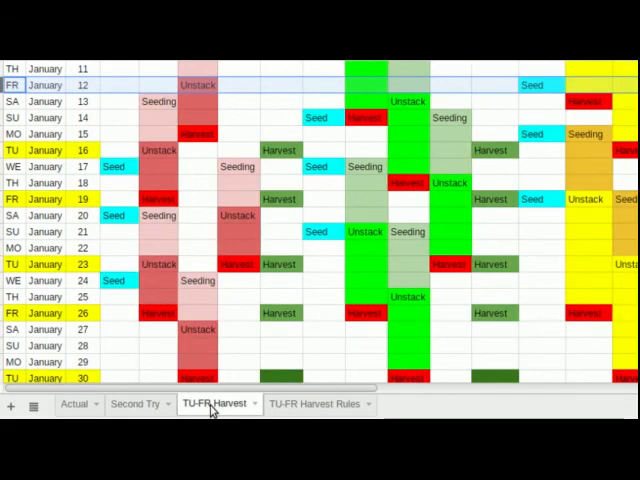
{"action": "mouse_move", "coordinate": [552, 302]}
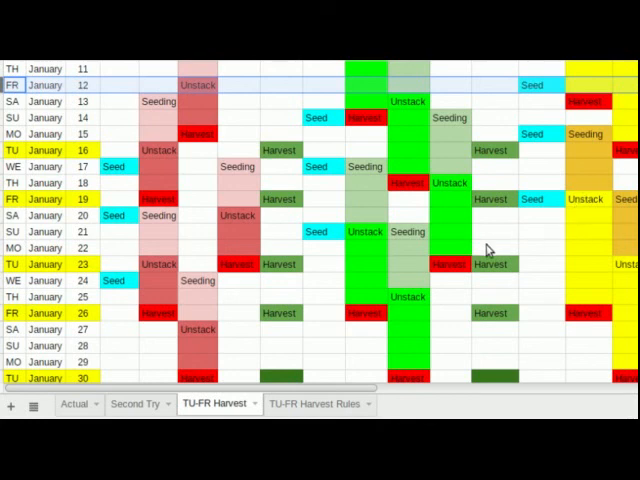
{"action": "mouse_move", "coordinate": [48, 152]}
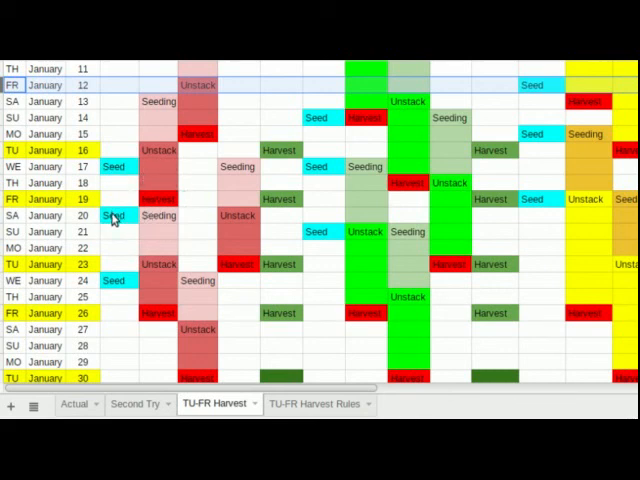
{"action": "mouse_move", "coordinate": [118, 288]}
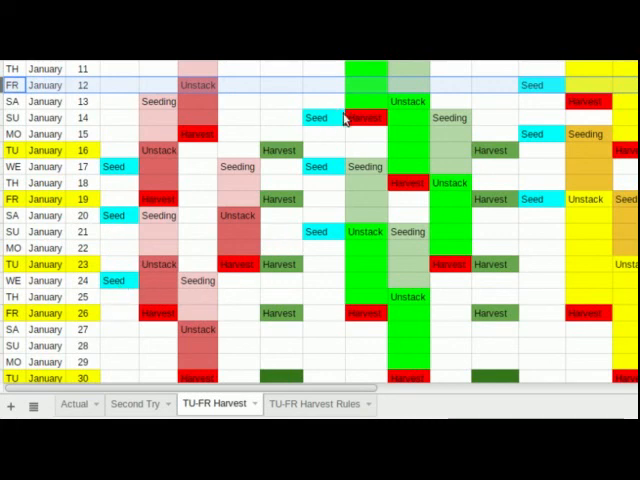
{"action": "mouse_move", "coordinate": [330, 172]}
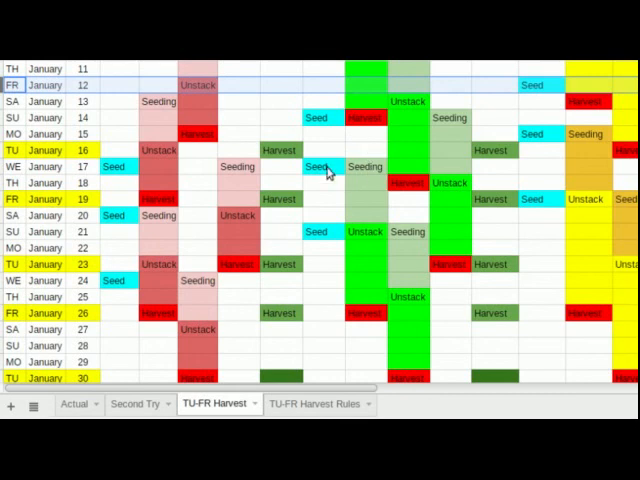
{"action": "mouse_move", "coordinate": [382, 170]}
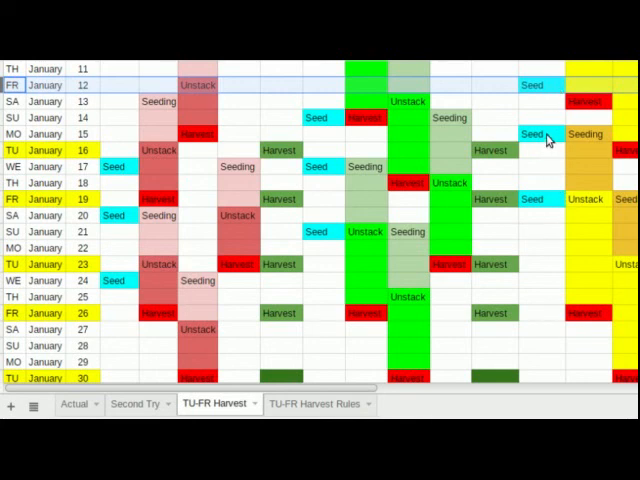
{"action": "mouse_move", "coordinate": [548, 140]}
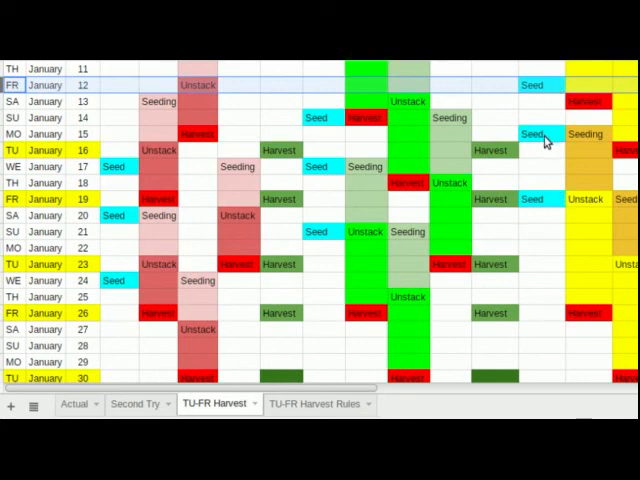
{"action": "mouse_move", "coordinate": [556, 188]}
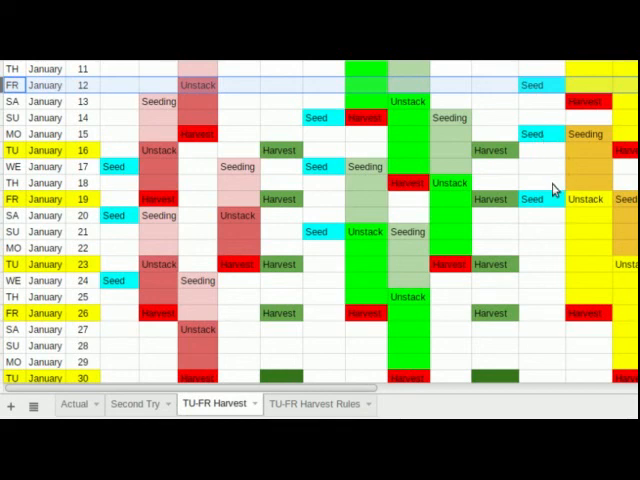
{"action": "mouse_move", "coordinate": [544, 204]}
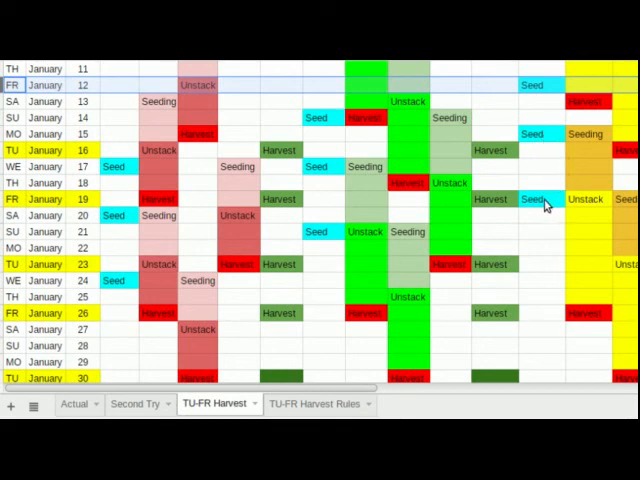
{"action": "mouse_move", "coordinate": [436, 222]}
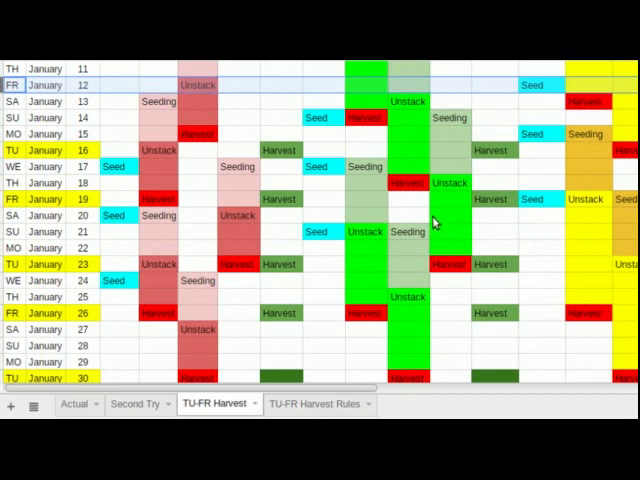
{"action": "mouse_move", "coordinate": [208, 284]}
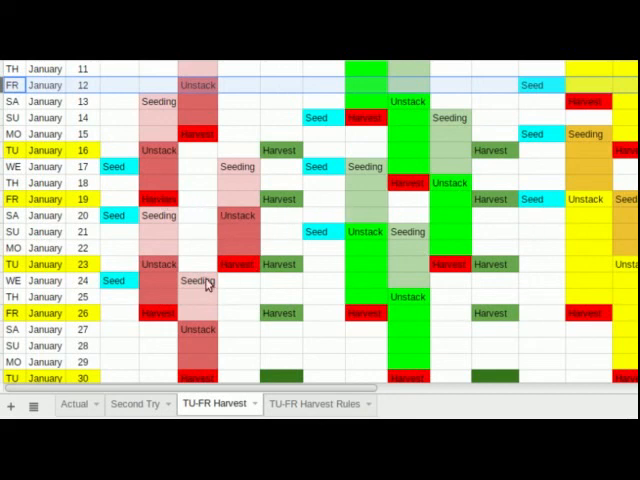
{"action": "mouse_move", "coordinate": [524, 280]}
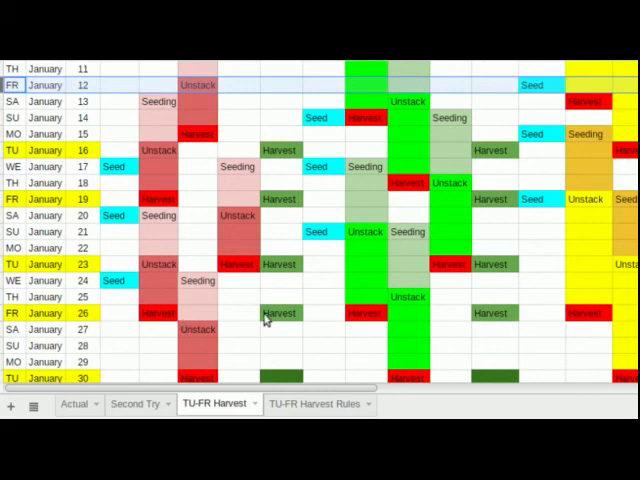
{"action": "mouse_move", "coordinate": [170, 356]}
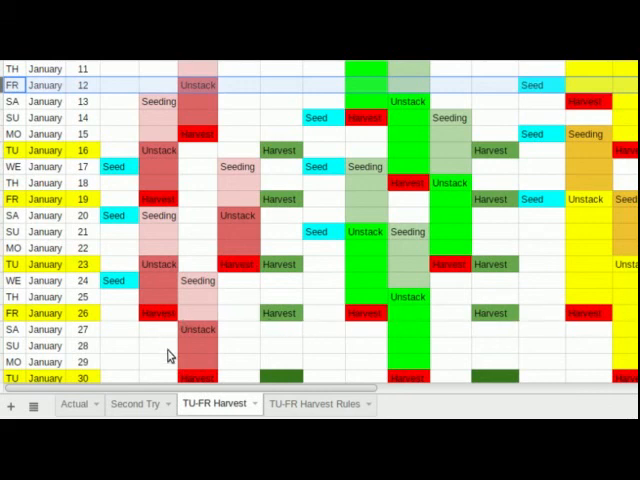
{"action": "scroll", "scroll_direction": "down", "scroll_amount": 3}
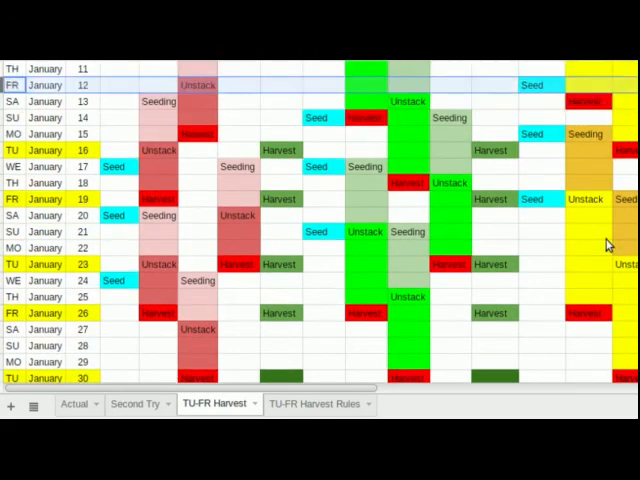
{"action": "scroll", "scroll_direction": "down", "scroll_amount": 3}
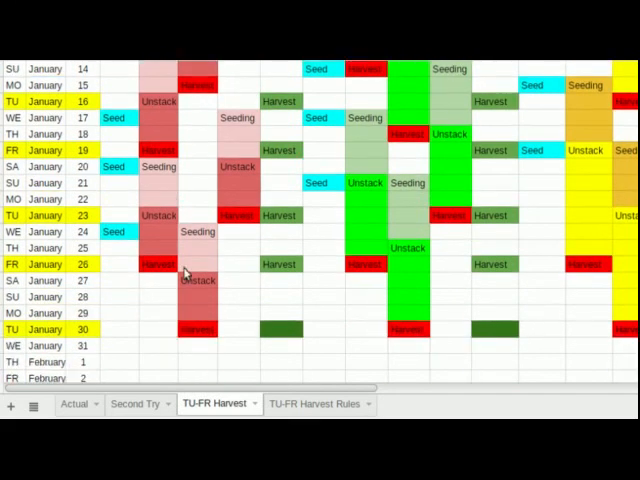
{"action": "mouse_move", "coordinate": [300, 278]}
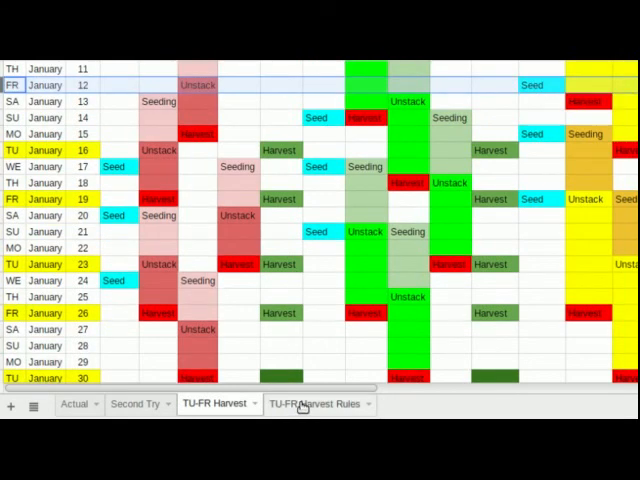
{"action": "left_click", "coordinate": [318, 404]}
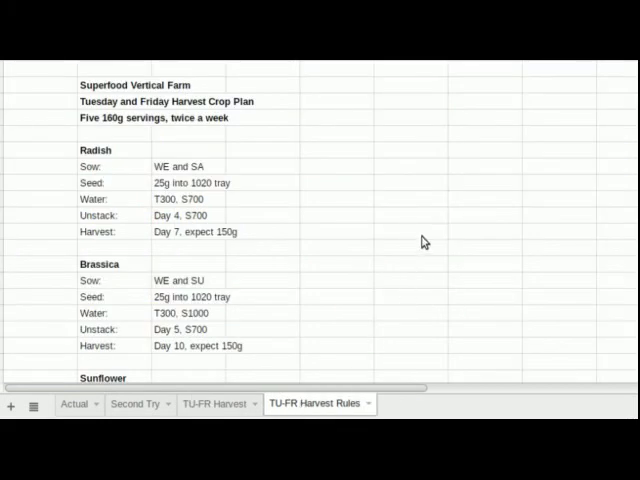
{"action": "mouse_move", "coordinate": [614, 166]}
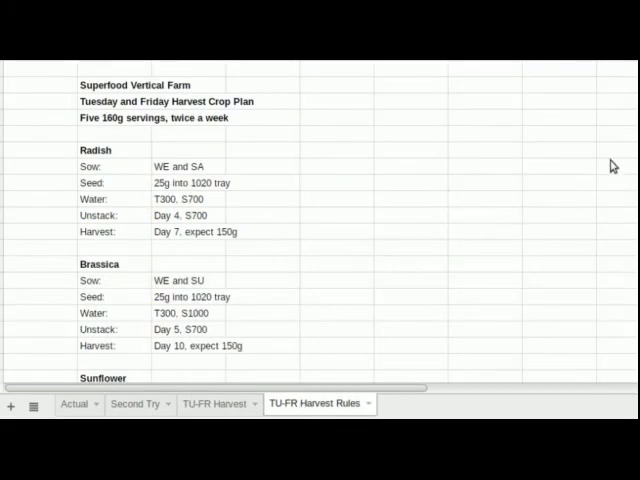
{"action": "mouse_move", "coordinate": [610, 172]}
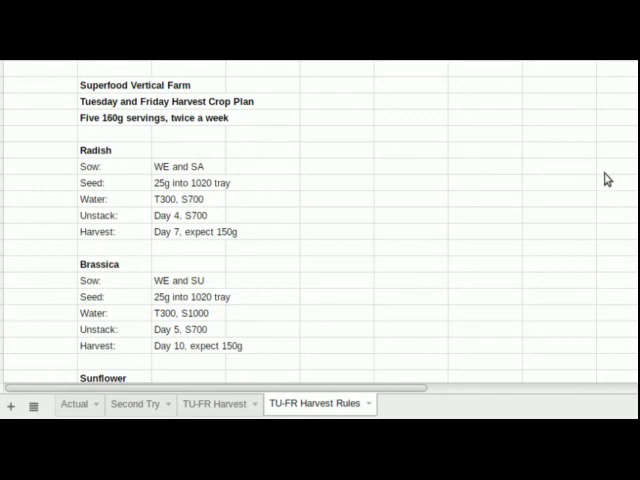
{"action": "mouse_move", "coordinate": [336, 160]}
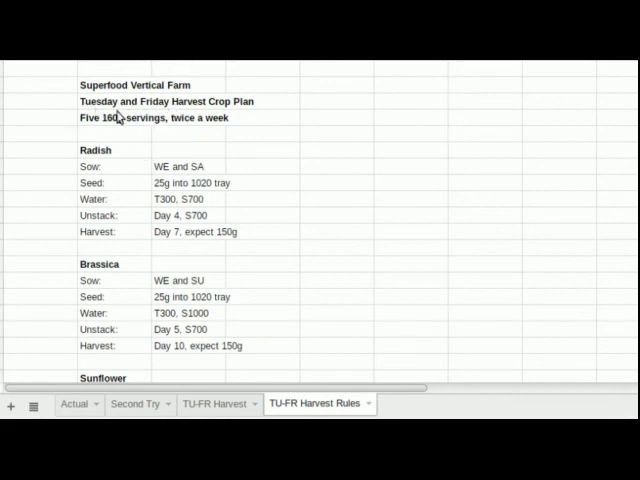
{"action": "mouse_move", "coordinate": [402, 132]}
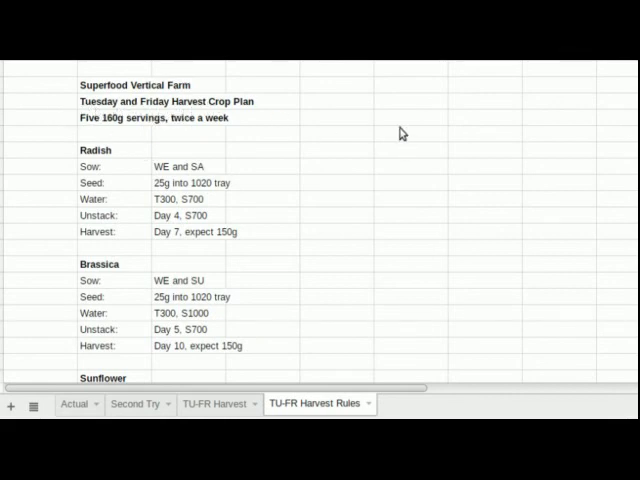
{"action": "mouse_move", "coordinate": [292, 140]}
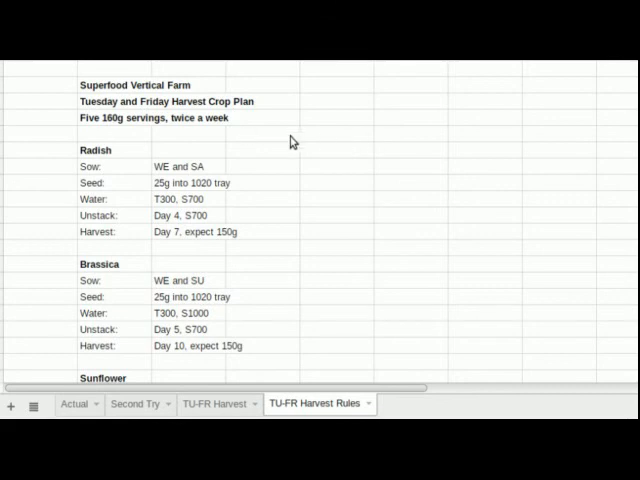
{"action": "mouse_move", "coordinate": [336, 104]}
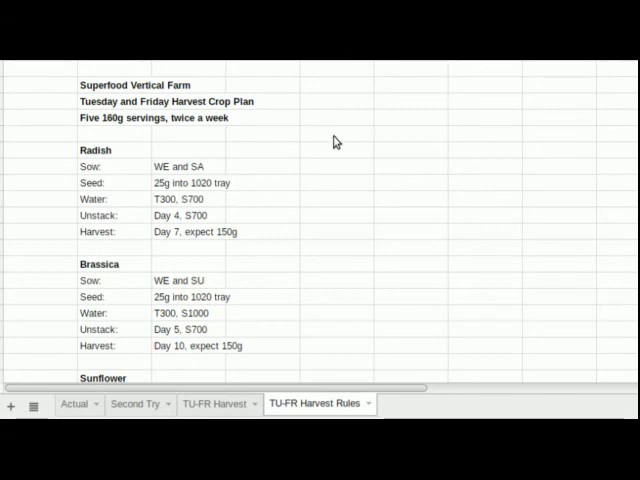
{"action": "mouse_move", "coordinate": [200, 144]}
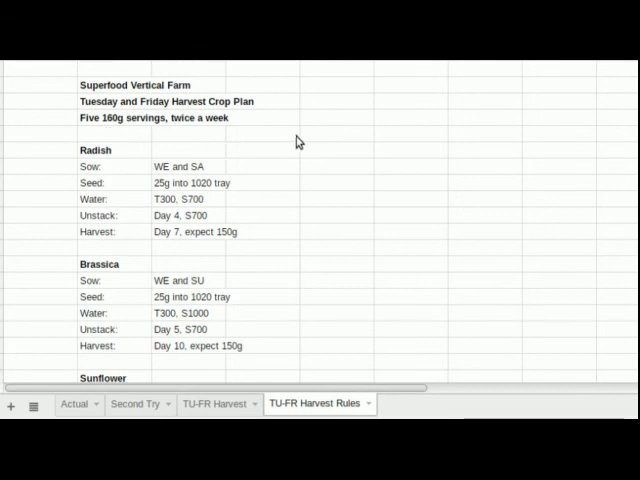
{"action": "mouse_move", "coordinate": [336, 152]}
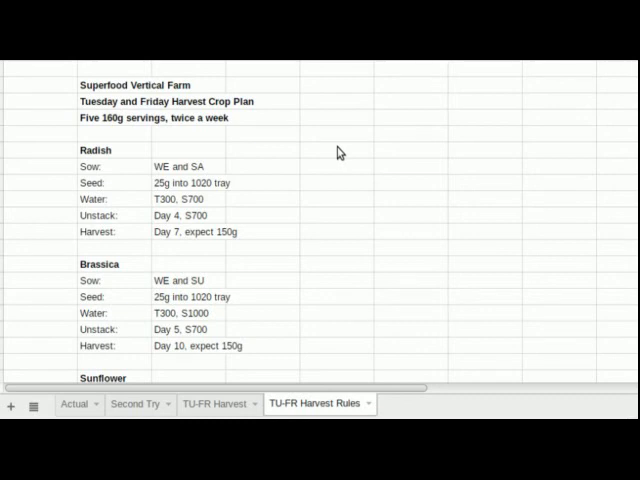
{"action": "mouse_move", "coordinate": [336, 168]}
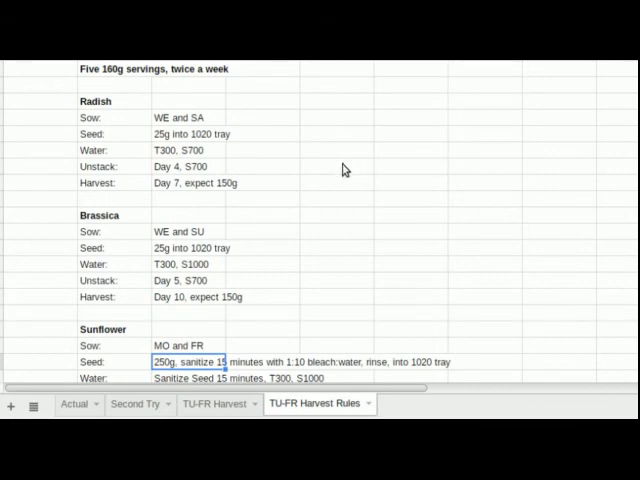
{"action": "mouse_move", "coordinate": [276, 132]}
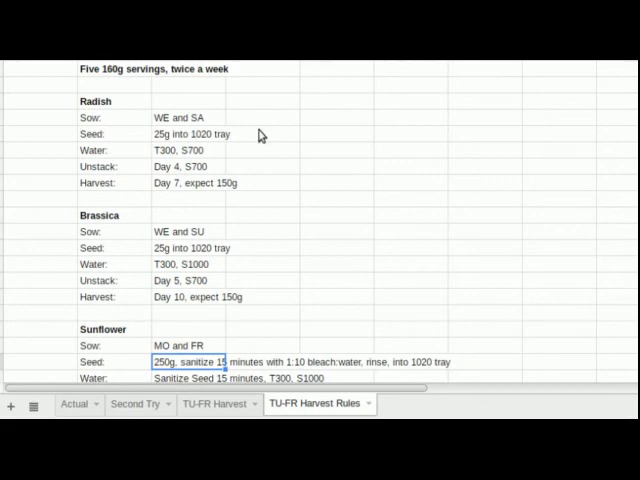
{"action": "mouse_move", "coordinate": [270, 144]}
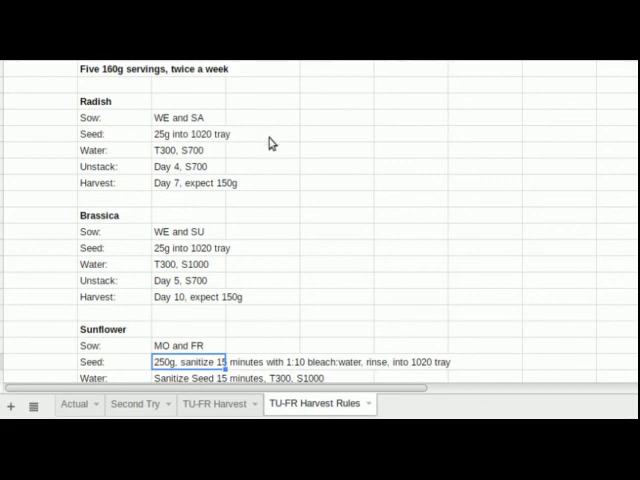
{"action": "mouse_move", "coordinate": [256, 156]}
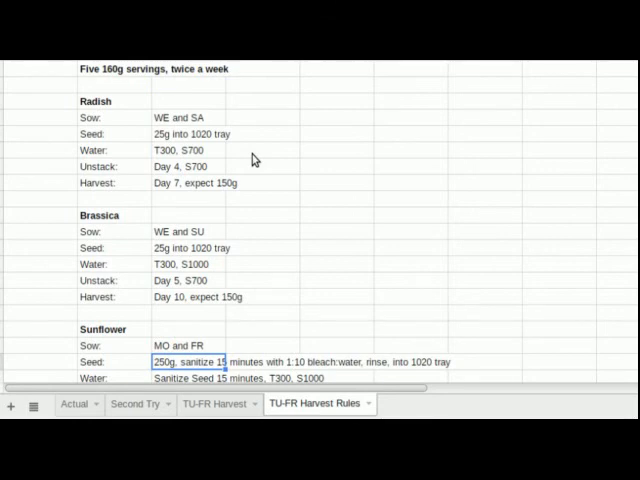
{"action": "mouse_move", "coordinate": [272, 176]}
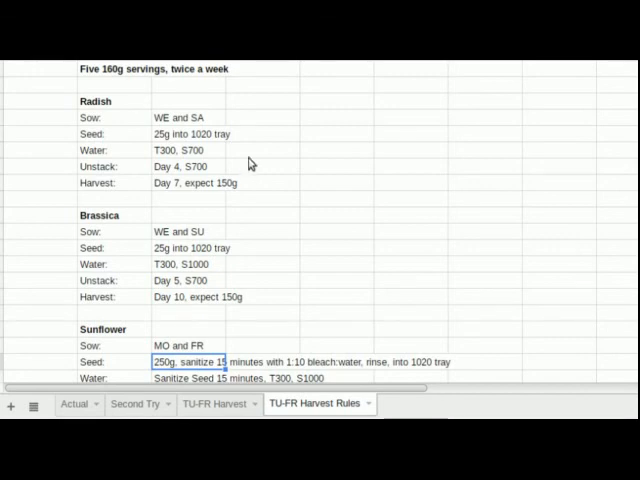
{"action": "mouse_move", "coordinate": [256, 168]}
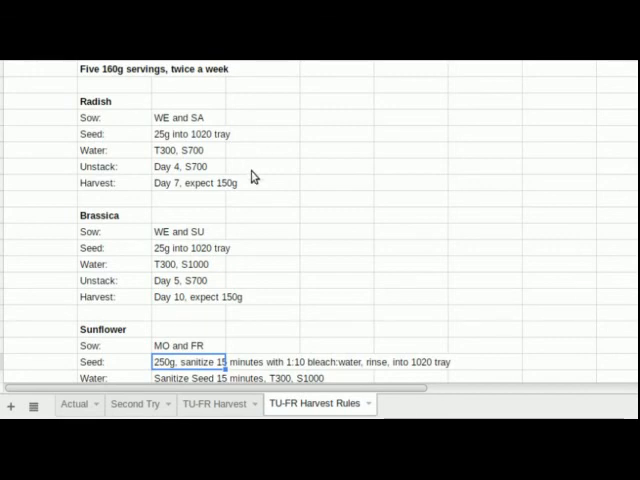
{"action": "mouse_move", "coordinate": [236, 168]}
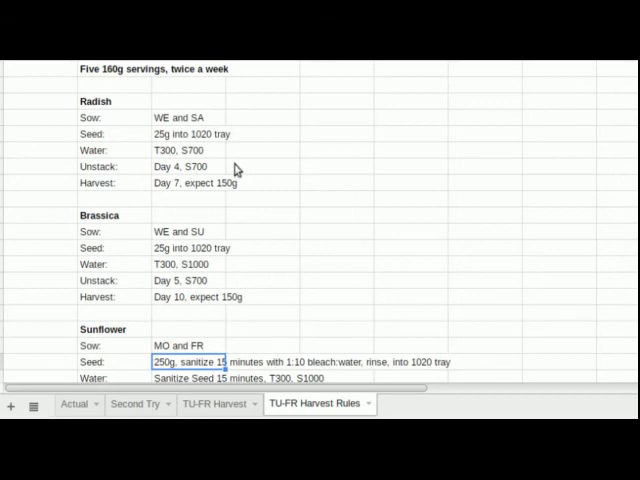
{"action": "mouse_move", "coordinate": [250, 172]}
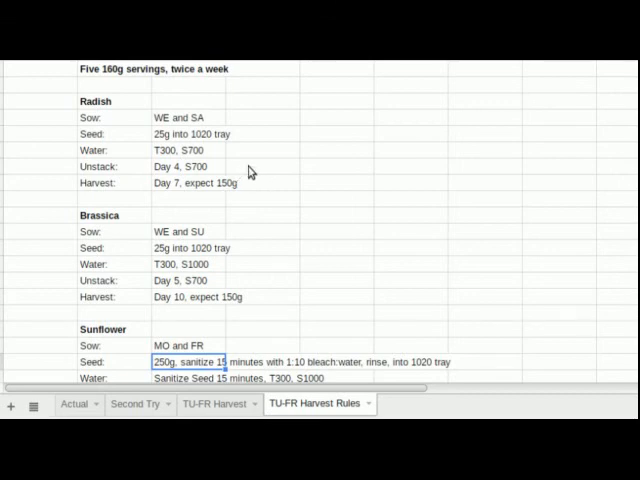
{"action": "mouse_move", "coordinate": [256, 184]}
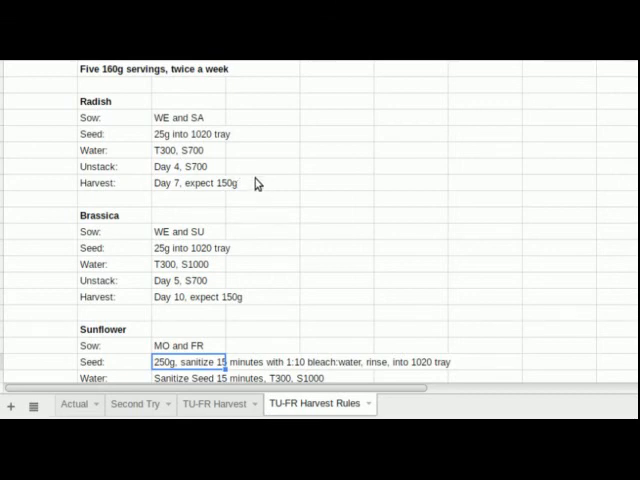
{"action": "mouse_move", "coordinate": [230, 170]}
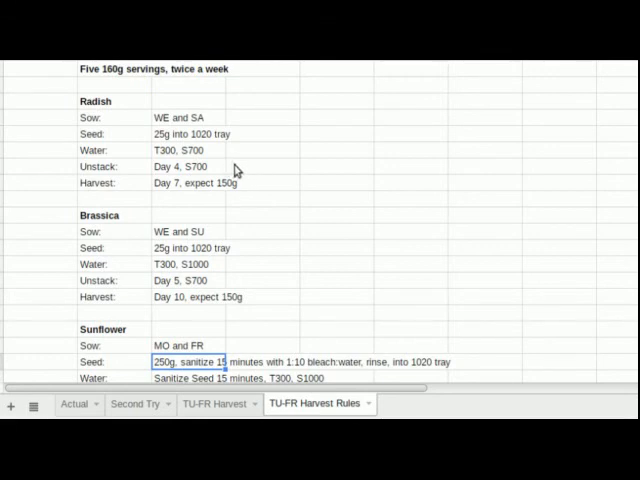
{"action": "mouse_move", "coordinate": [328, 160]}
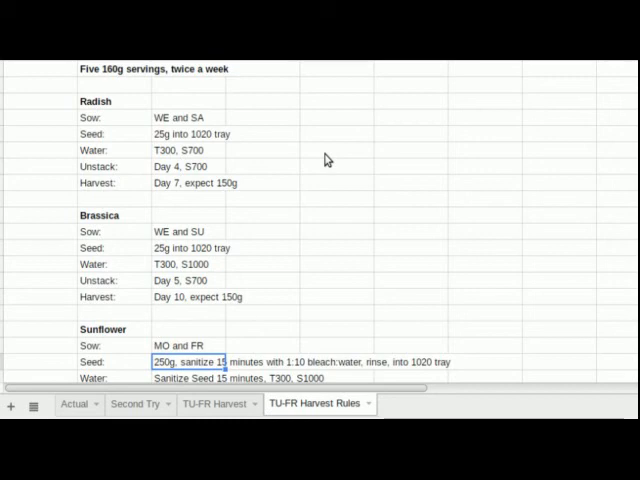
{"action": "mouse_move", "coordinate": [288, 170]}
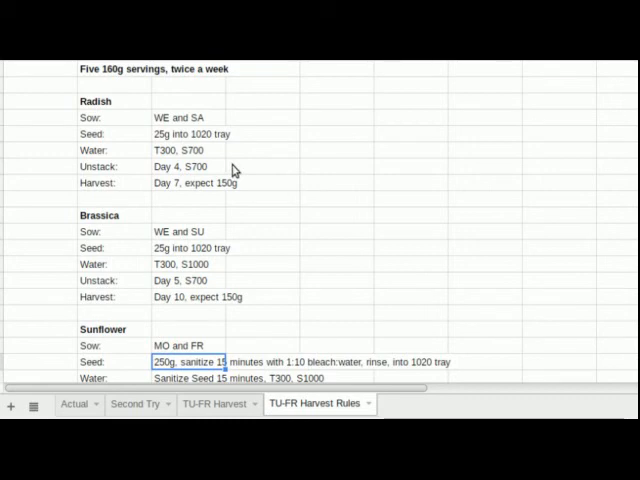
{"action": "mouse_move", "coordinate": [234, 168]}
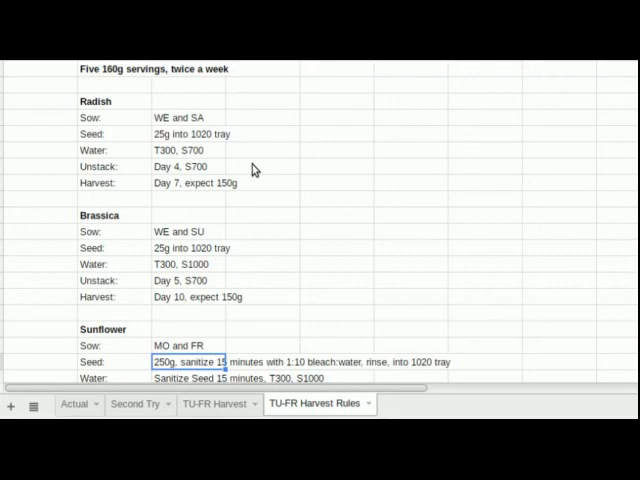
{"action": "scroll", "scroll_direction": "down", "scroll_amount": 3}
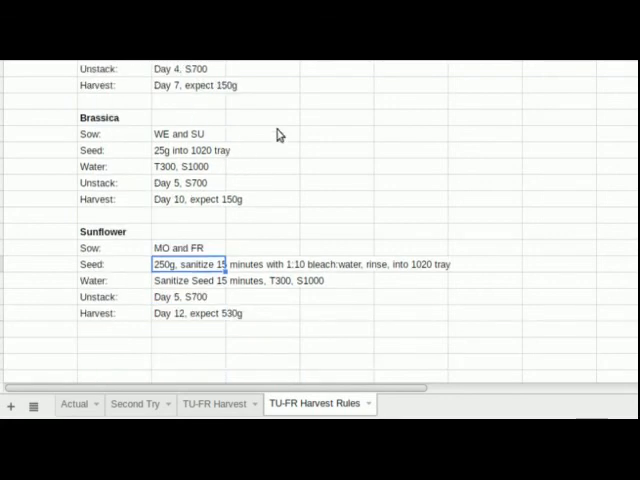
{"action": "mouse_move", "coordinate": [248, 142]}
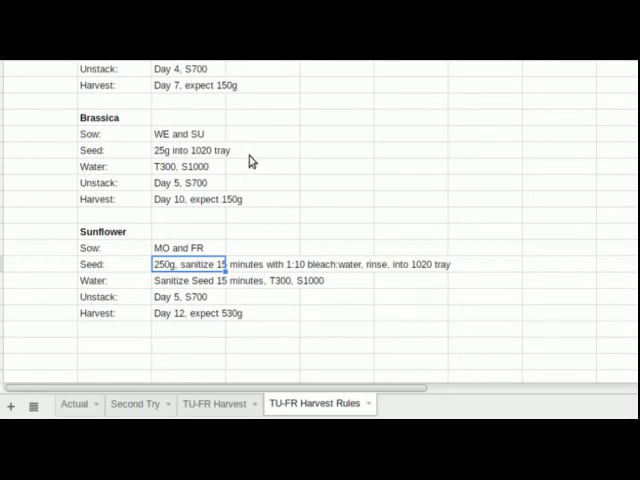
{"action": "mouse_move", "coordinate": [198, 182]}
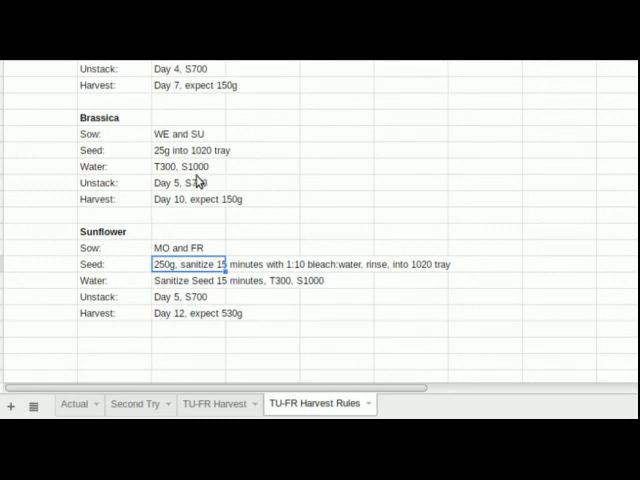
{"action": "mouse_move", "coordinate": [204, 188]}
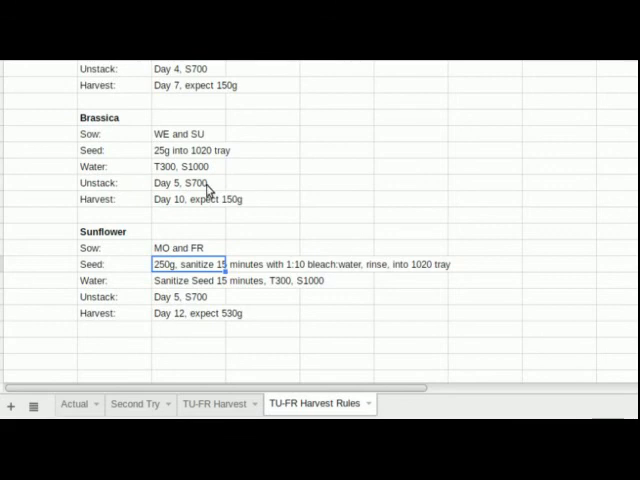
{"action": "mouse_move", "coordinate": [268, 184]}
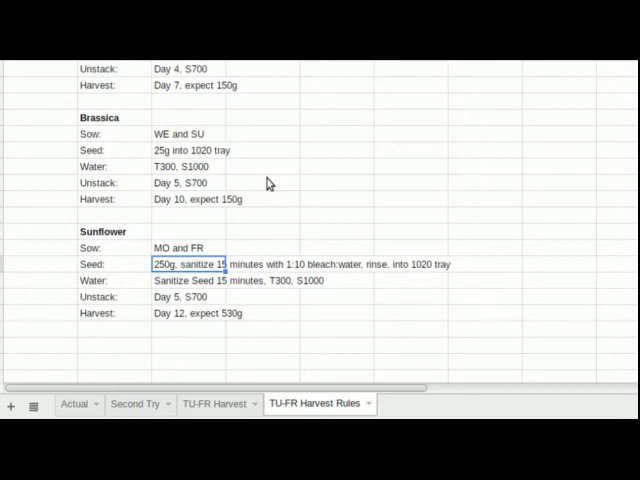
{"action": "mouse_move", "coordinate": [280, 196]}
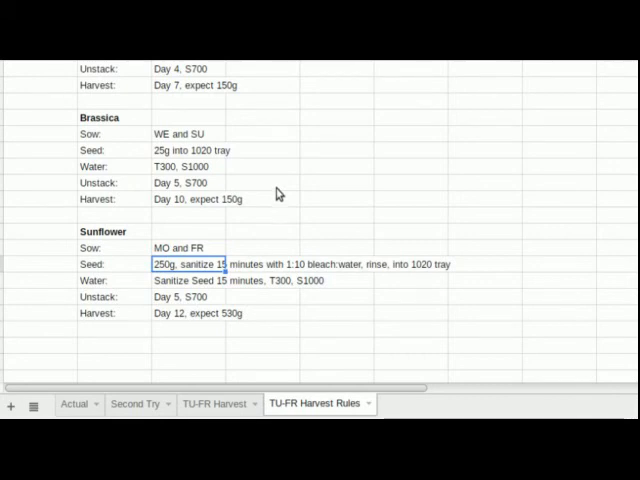
{"action": "scroll", "scroll_direction": "down", "scroll_amount": 3}
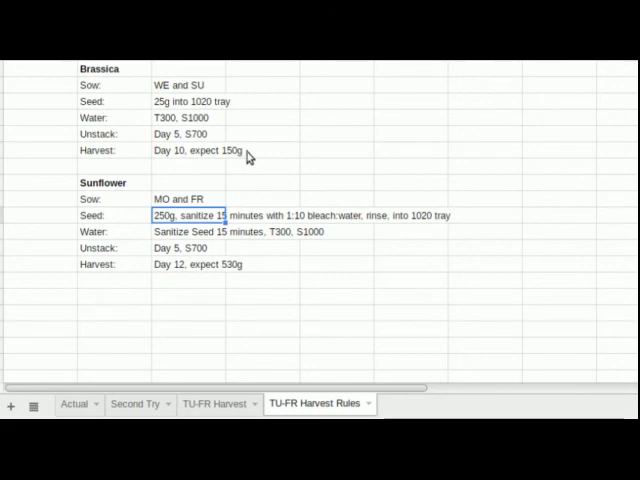
{"action": "mouse_move", "coordinate": [268, 168]}
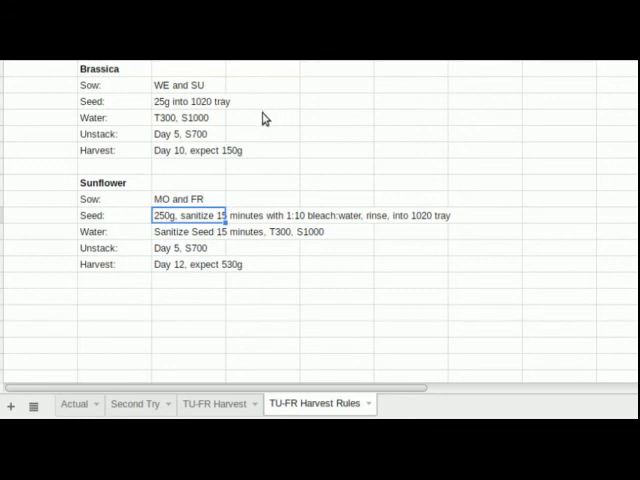
{"action": "mouse_move", "coordinate": [272, 138]}
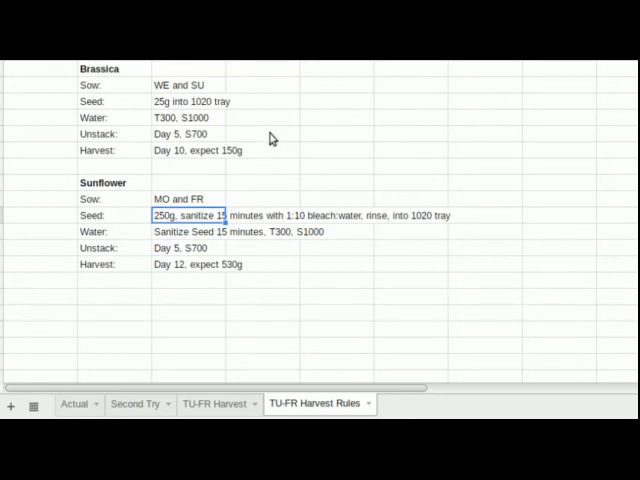
{"action": "mouse_move", "coordinate": [268, 184]}
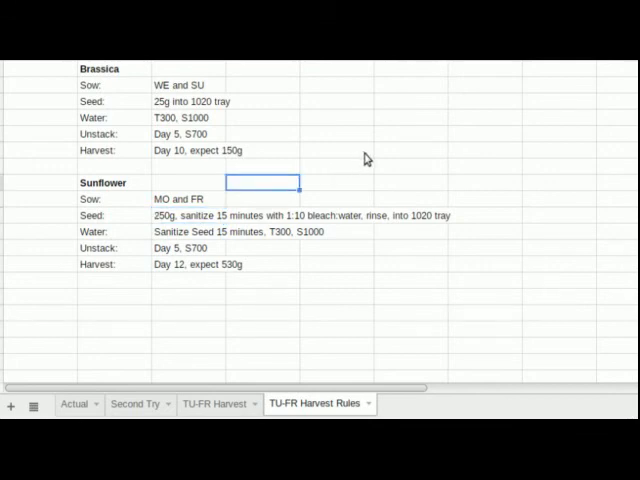
{"action": "mouse_move", "coordinate": [284, 208]}
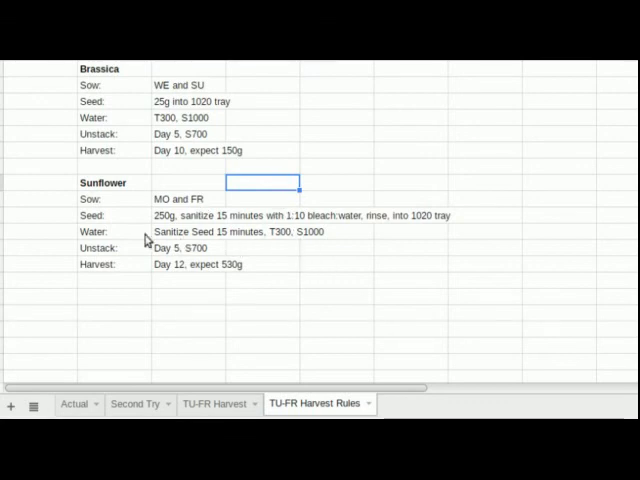
{"action": "mouse_move", "coordinate": [338, 224]}
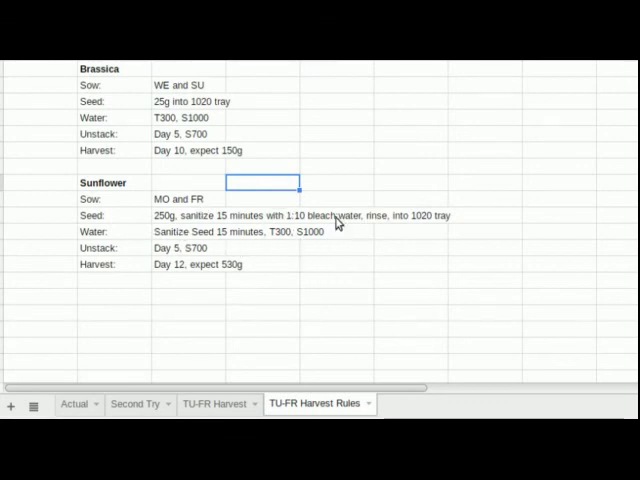
{"action": "mouse_move", "coordinate": [360, 252]}
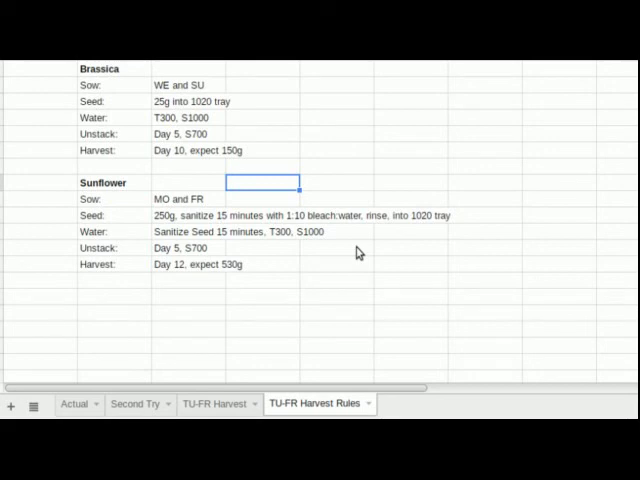
{"action": "mouse_move", "coordinate": [344, 232]}
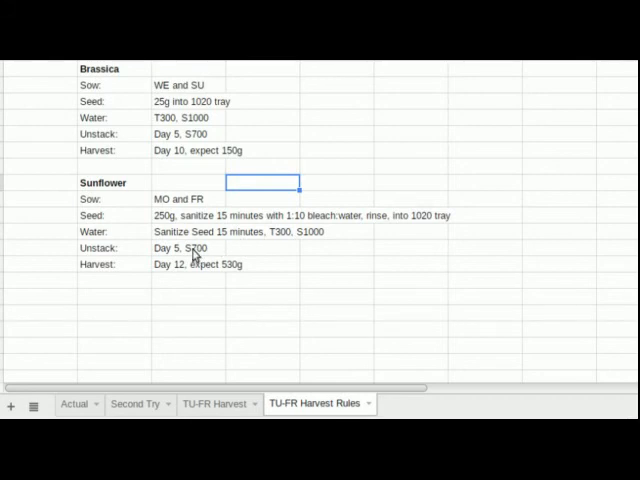
- Edit the Sunflower unstack entry so it reads 'Day 5, S700 daily'
{"action": "left_click", "coordinate": [188, 248]}
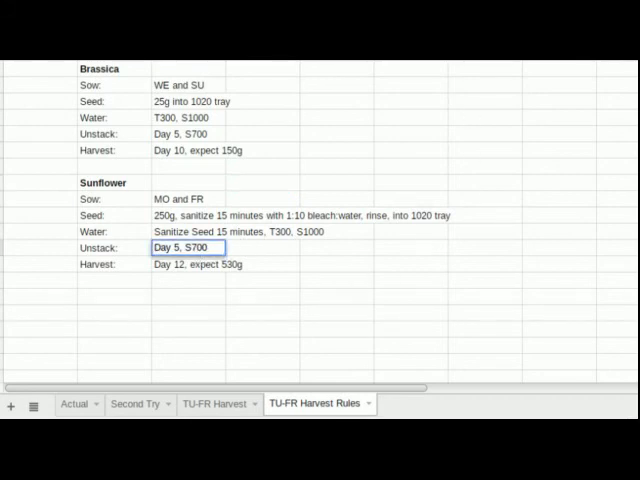
{"action": "type", "text": "daily"}
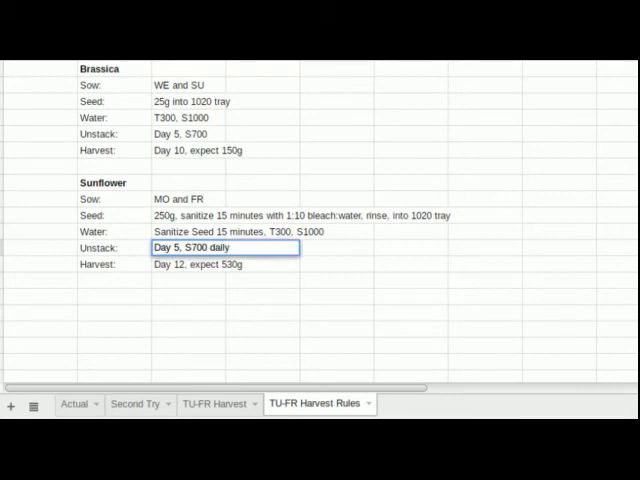
{"action": "left_click", "coordinate": [196, 264]}
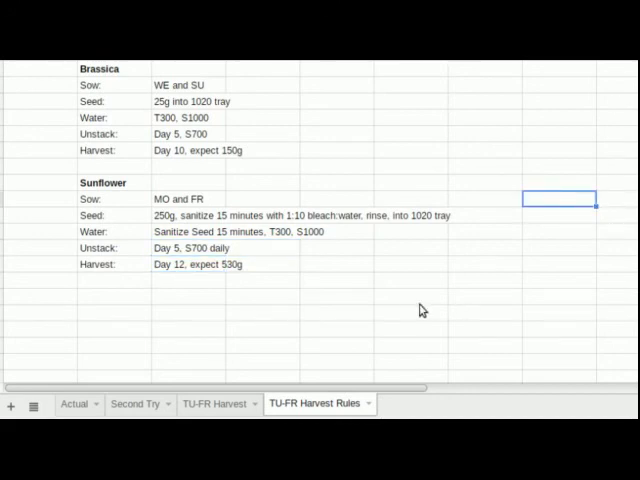
{"action": "mouse_move", "coordinate": [362, 256]}
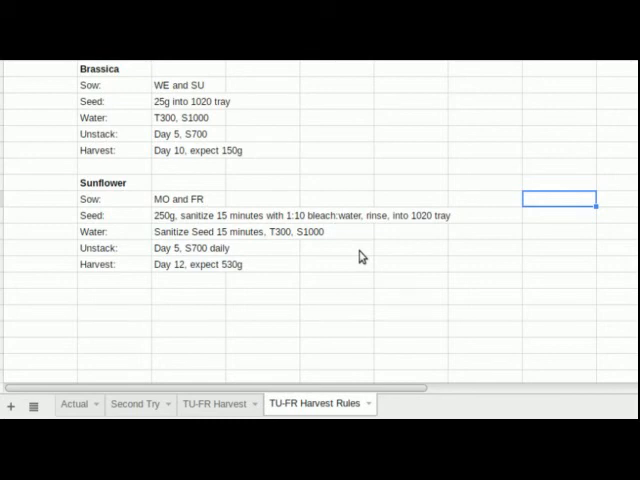
{"action": "mouse_move", "coordinate": [362, 256]}
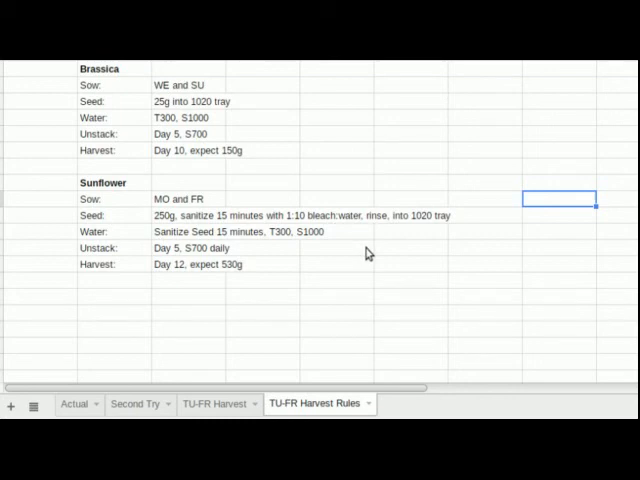
{"action": "mouse_move", "coordinate": [336, 276]}
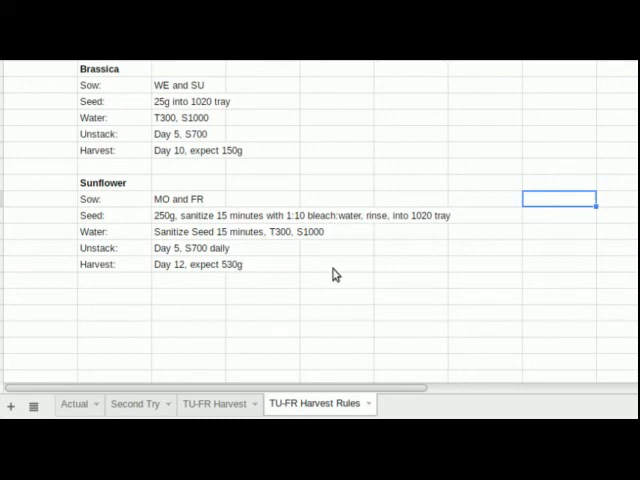
{"action": "mouse_move", "coordinate": [230, 280]}
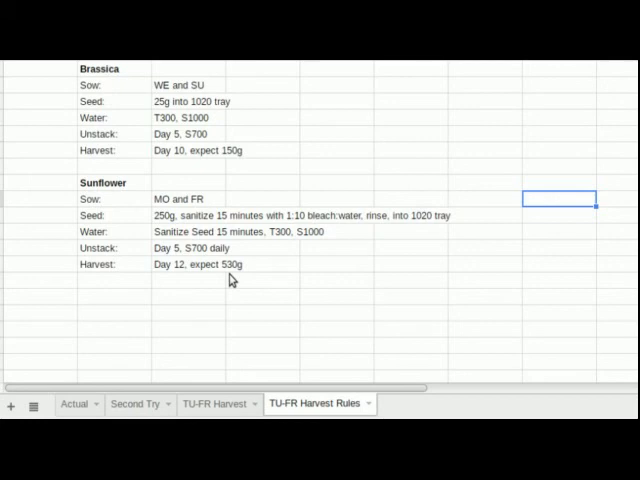
{"action": "mouse_move", "coordinate": [488, 232]}
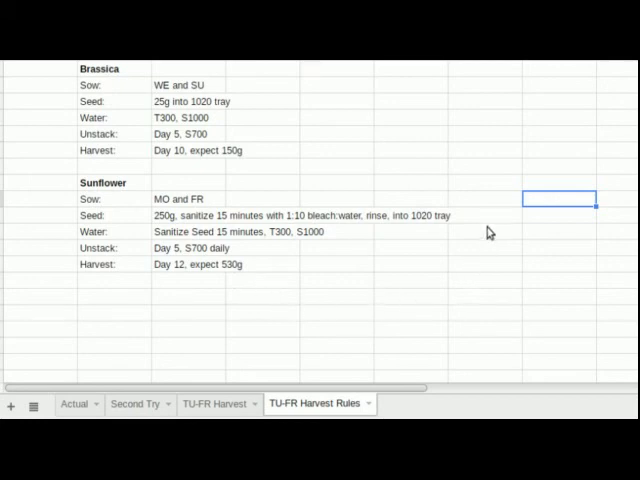